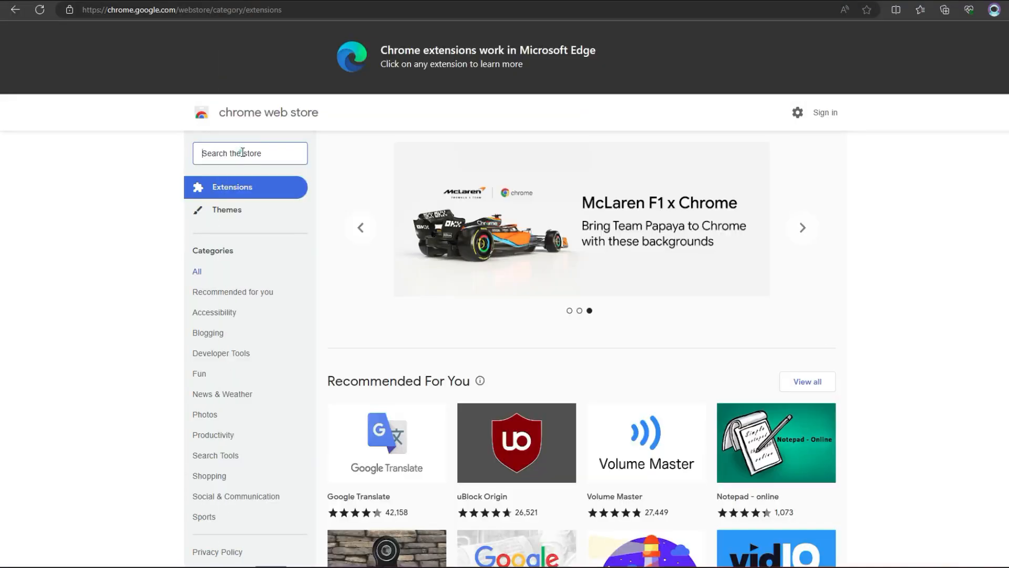
Search the Chrome Web Store for 'Lyn Analytics' and go to the Lyn Analytics for Zazzle page
{"action": "type", "text": "Lyn Analytics"}
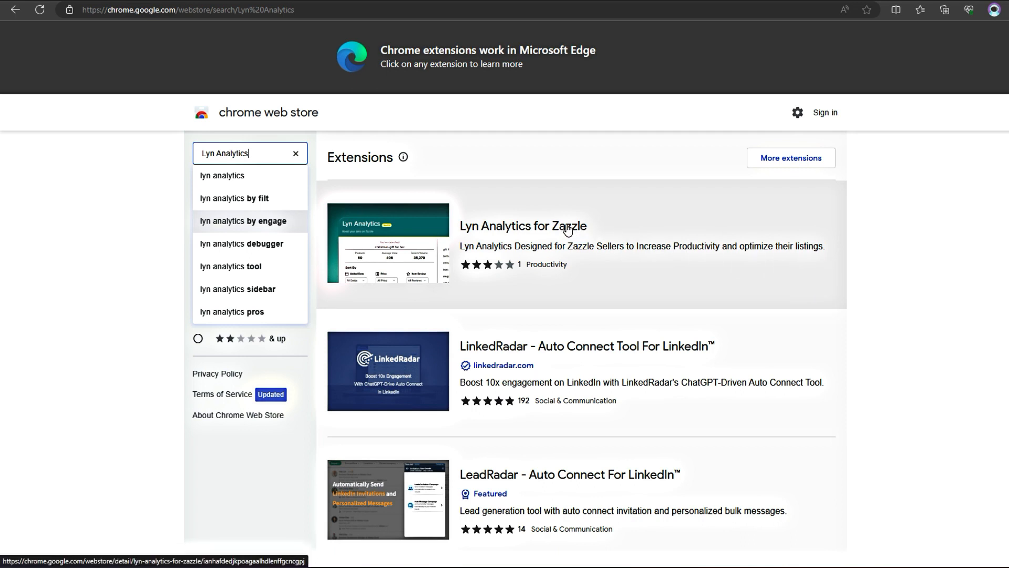
{"action": "left_click", "coordinate": [522, 226]}
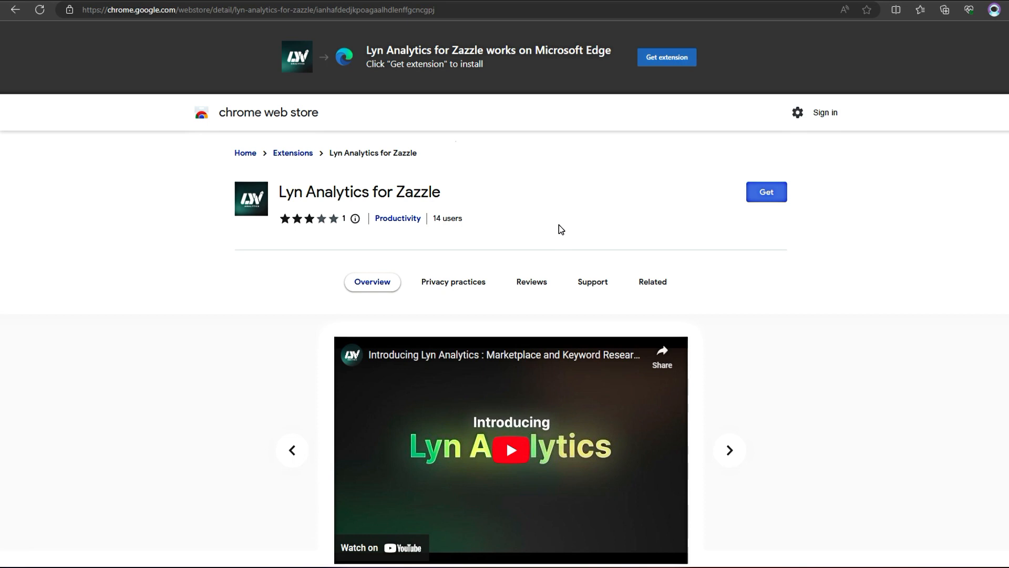
{"action": "mouse_move", "coordinate": [558, 231]}
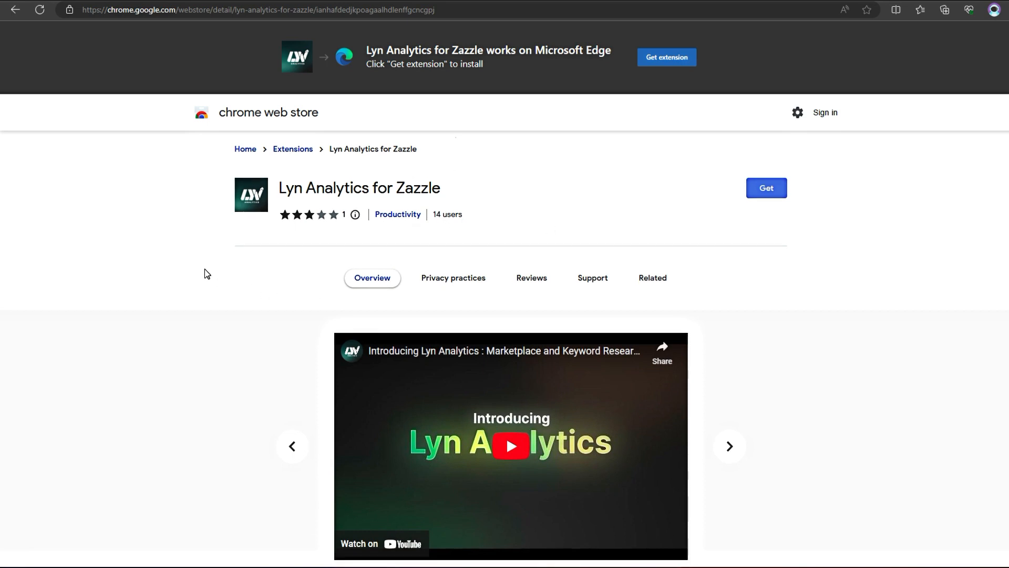
Scroll through the Zazzle retro floral wedding search results
{"action": "scroll", "scroll_direction": "down", "scroll_amount": 3}
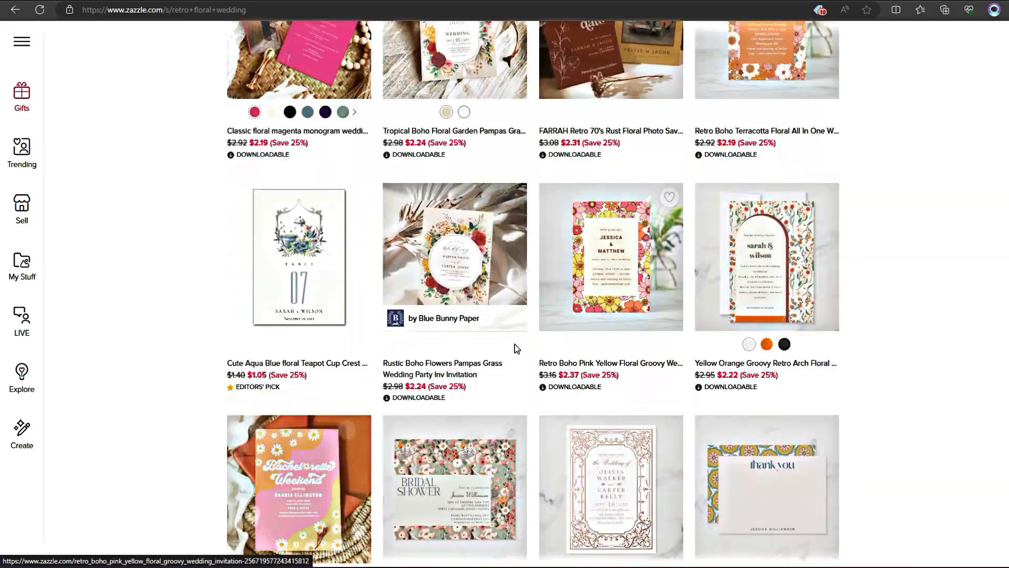
Search Zazzle for 'Retro Floral Wedding' and browse the returned listings
{"action": "scroll", "scroll_direction": "down", "scroll_amount": 3}
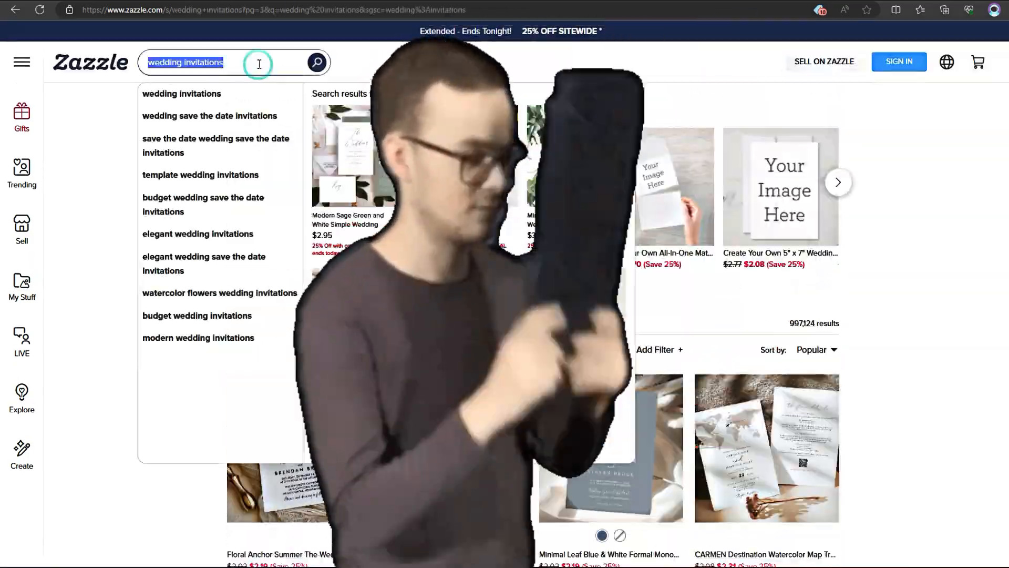
{"action": "type", "text": "Retro Floral Weddin"}
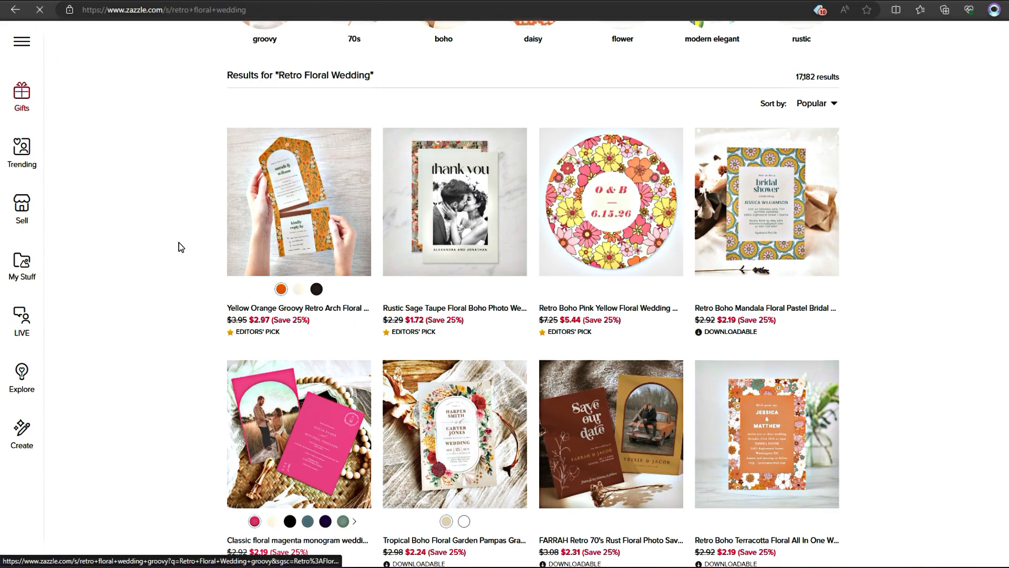
{"action": "scroll", "scroll_direction": "down", "scroll_amount": 3}
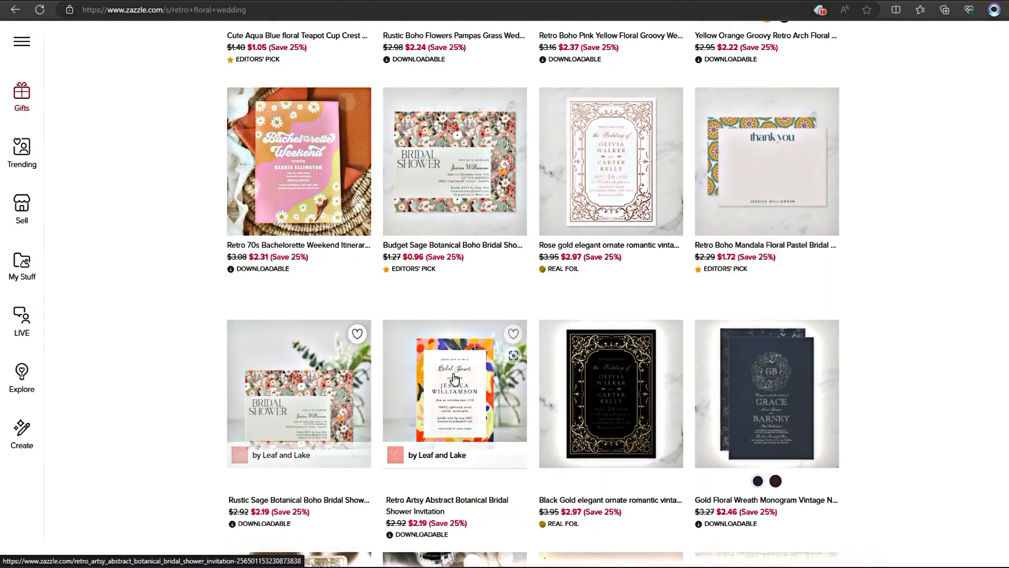
{"action": "scroll", "scroll_direction": "down", "scroll_amount": 3}
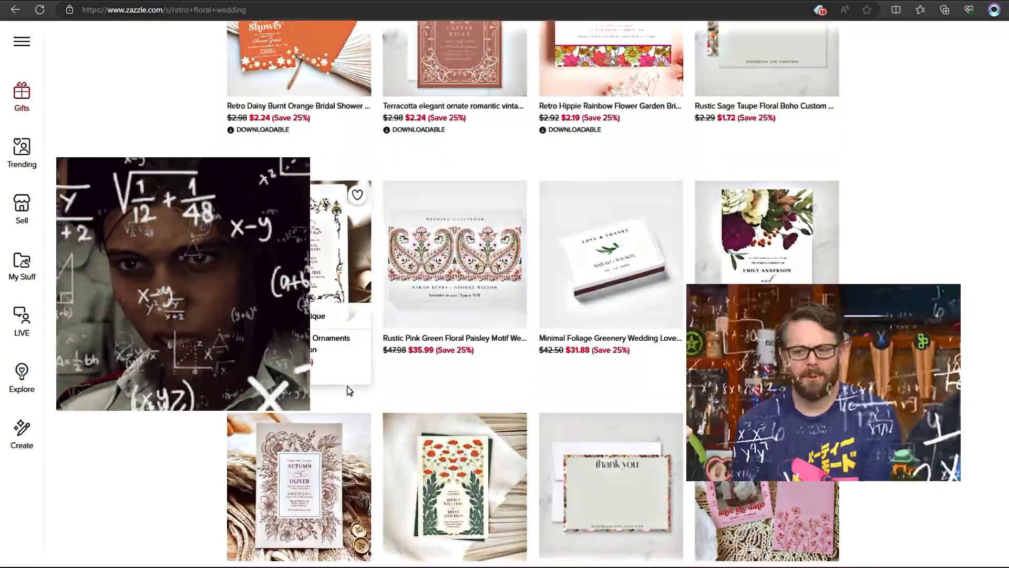
{"action": "scroll", "scroll_direction": "down", "scroll_amount": 3}
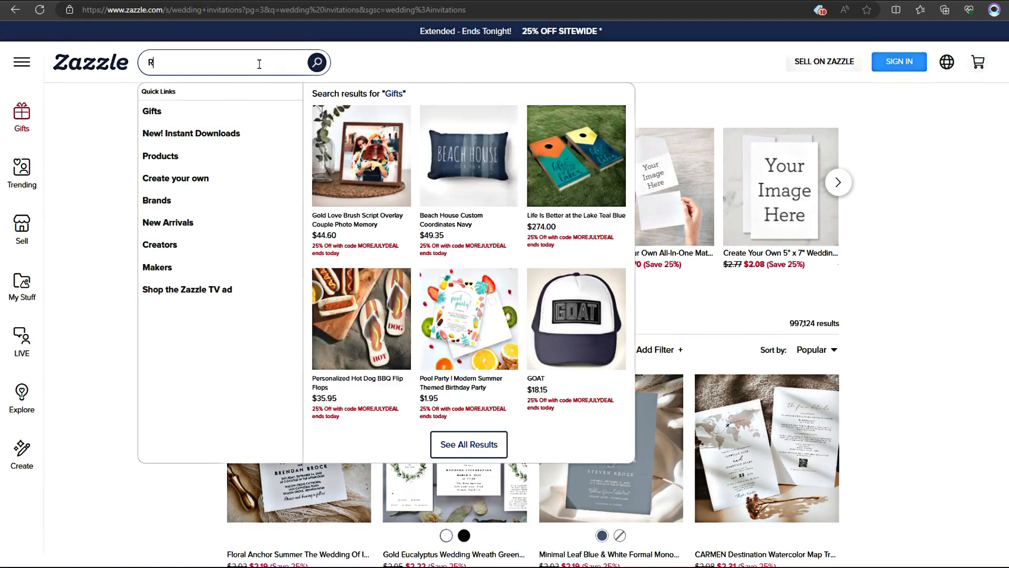
Rerun the 'Retro Floral' search so the Lyn Analytics panel loads above the 17,182 results
{"action": "type", "text": "Retro Floral Wedding"}
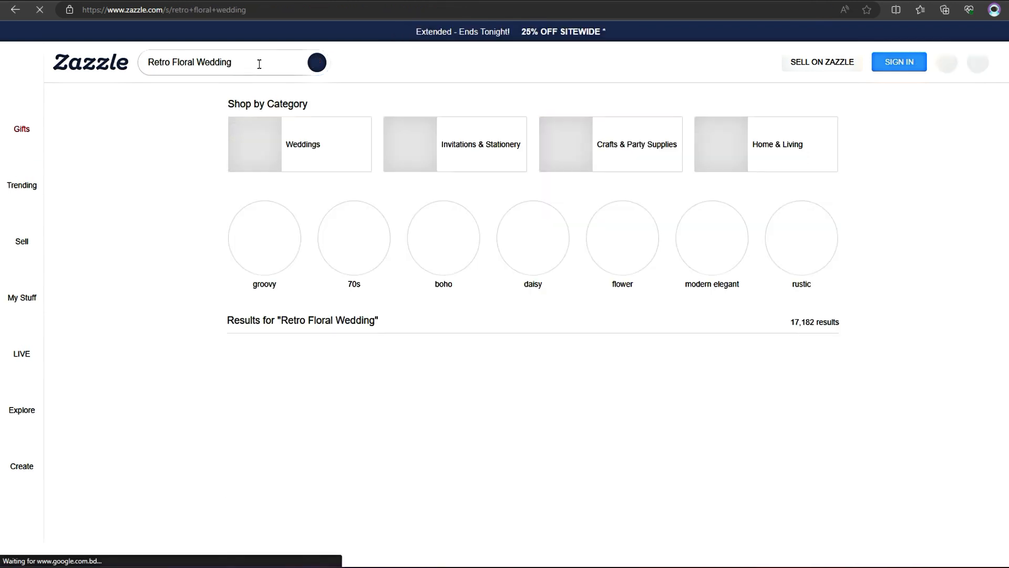
{"action": "scroll", "scroll_direction": "down", "scroll_amount": 3}
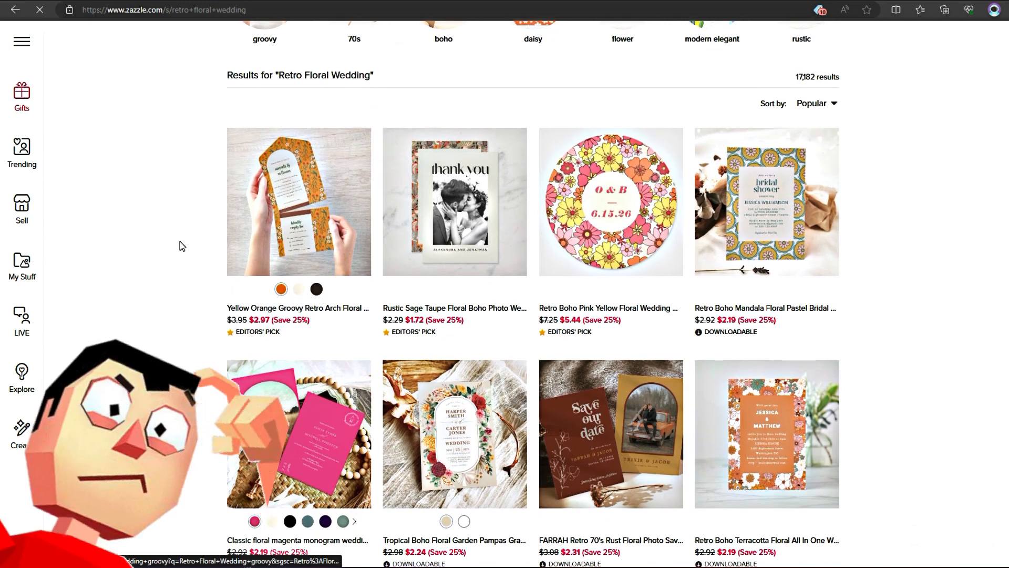
{"action": "scroll", "scroll_direction": "down", "scroll_amount": 3}
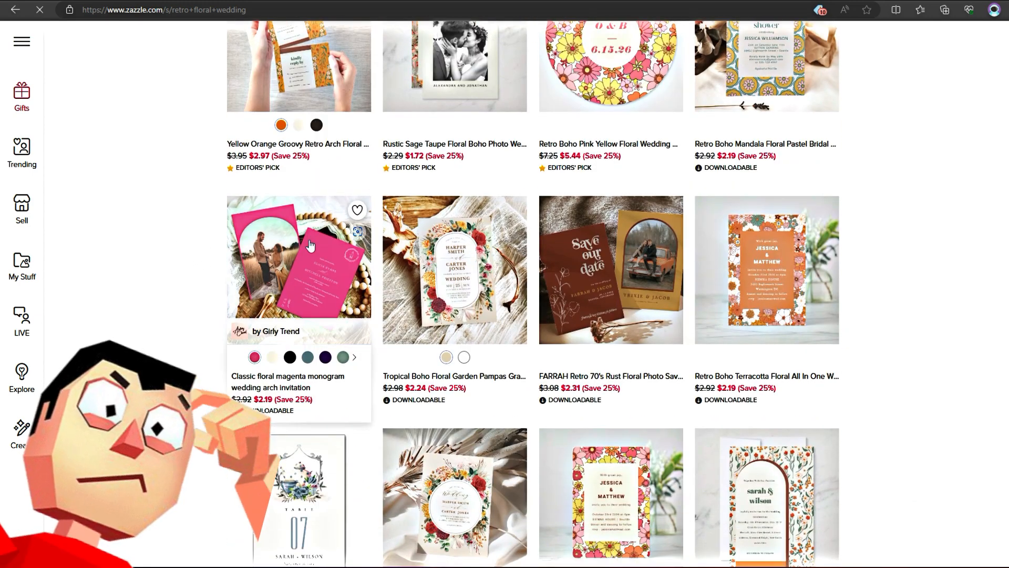
{"action": "scroll", "scroll_direction": "down", "scroll_amount": 3}
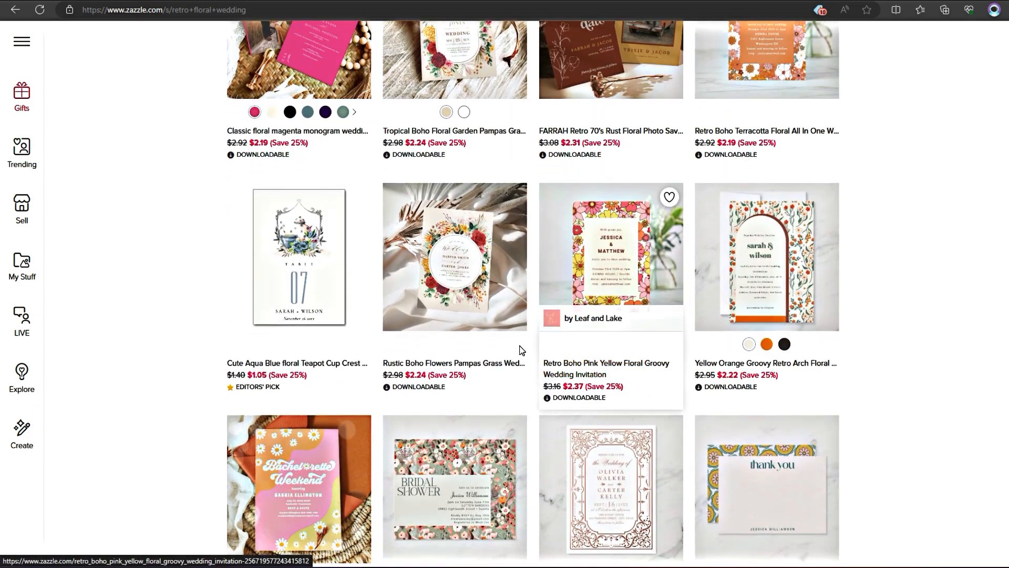
{"action": "scroll", "scroll_direction": "down", "scroll_amount": 3}
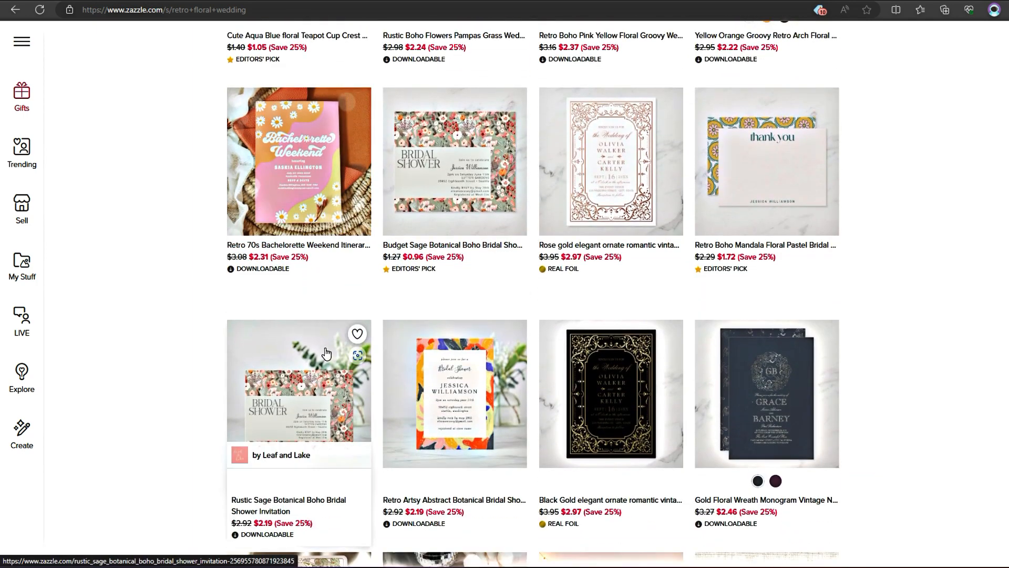
{"action": "scroll", "scroll_direction": "down", "scroll_amount": 3}
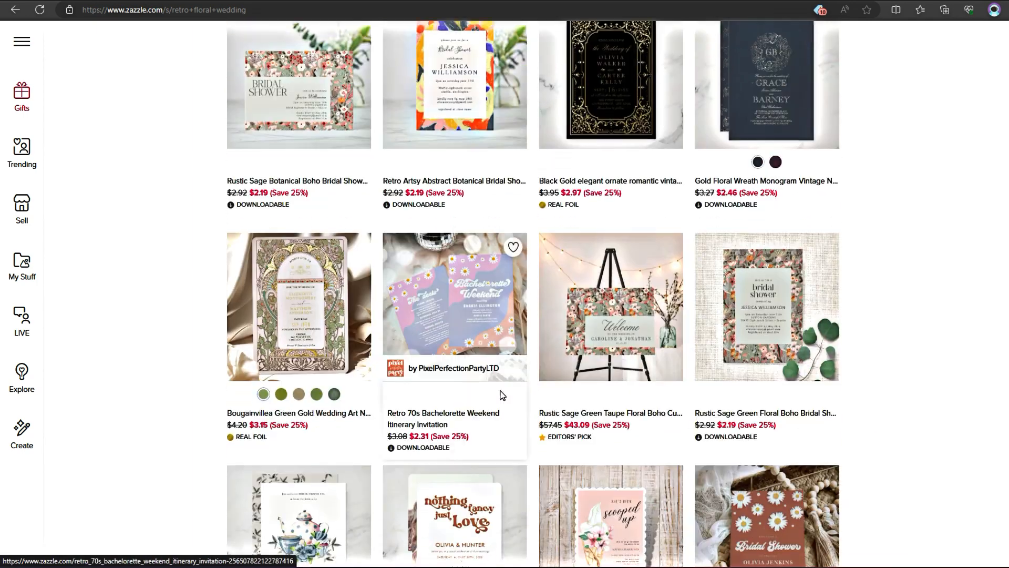
{"action": "scroll", "scroll_direction": "down", "scroll_amount": 3}
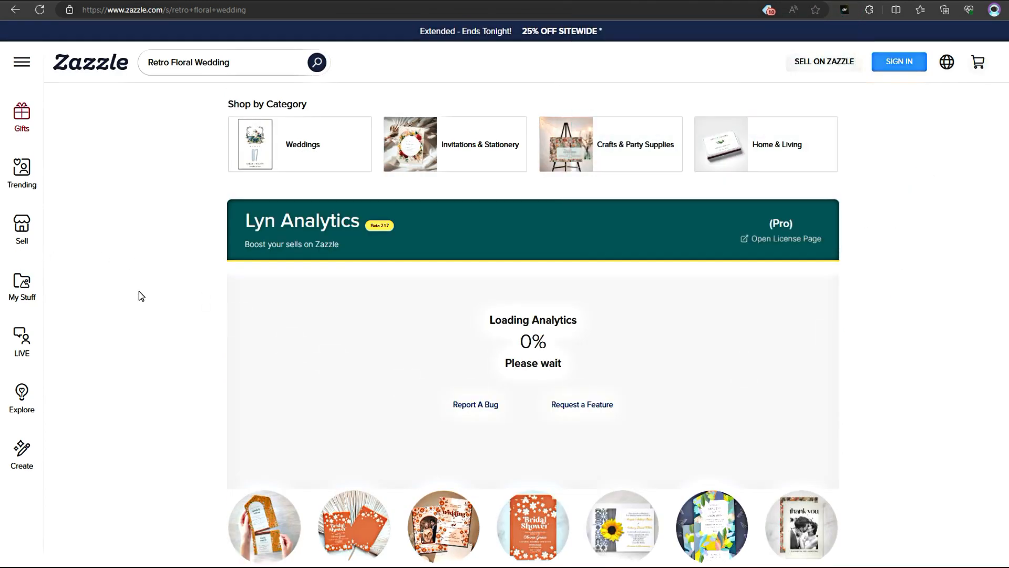
Search 'Retro Wedding', sort Total View high to low, then order by Monthly View (Est.) descending
{"action": "type", "text": "Retro Wedding"}
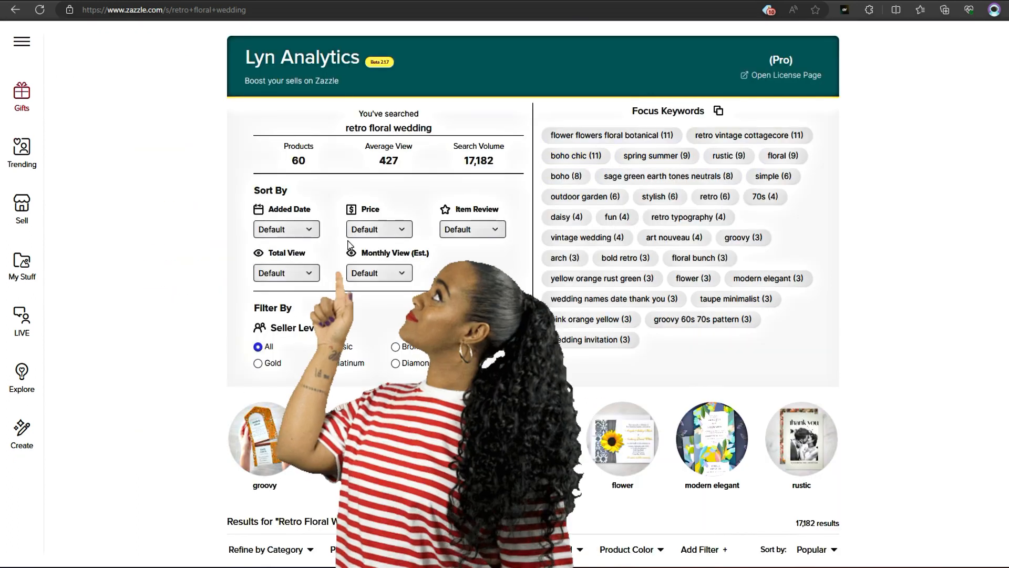
{"action": "left_click", "coordinate": [287, 273]}
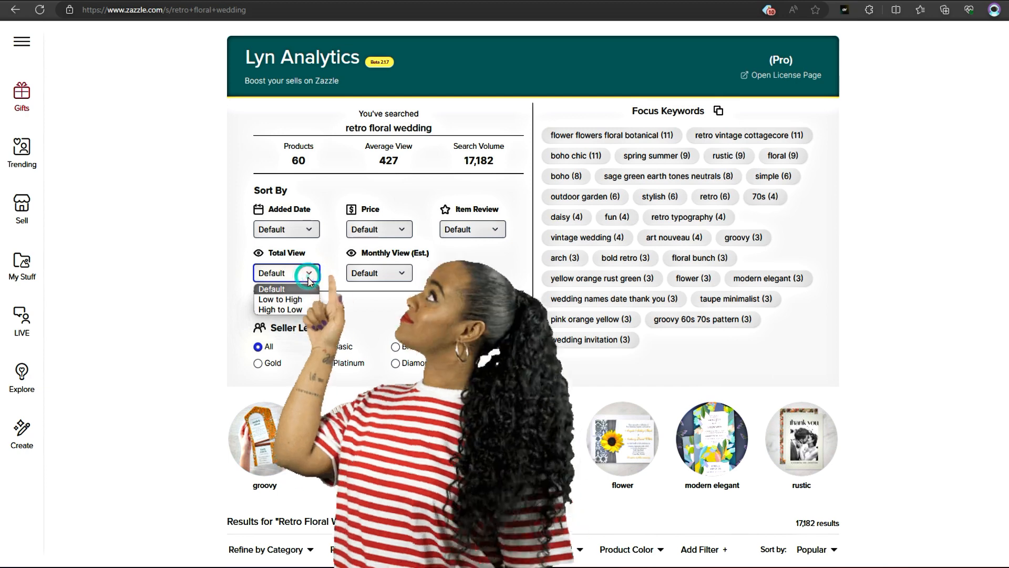
{"action": "scroll", "scroll_direction": "down", "scroll_amount": 3}
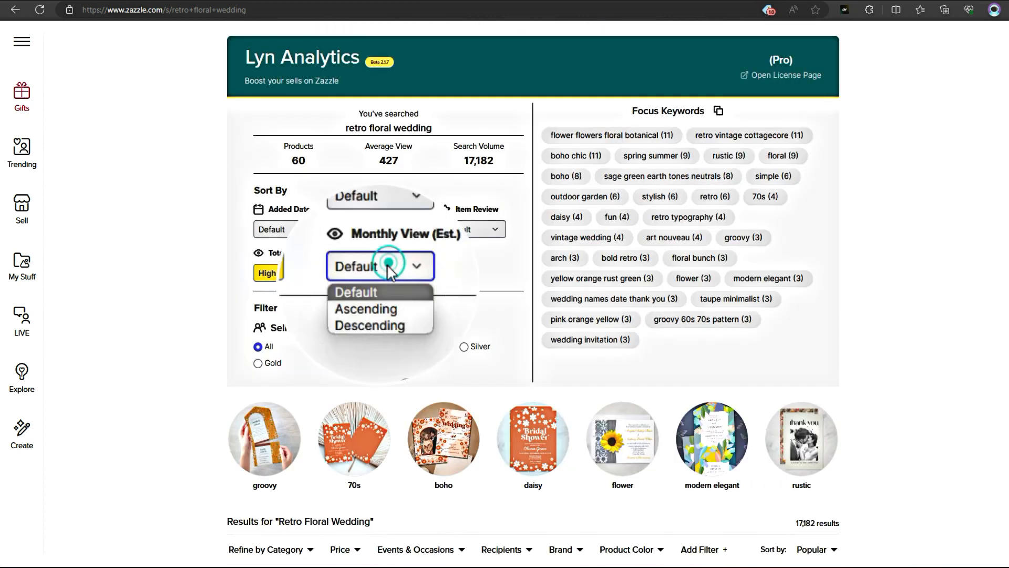
{"action": "left_click", "coordinate": [378, 325]}
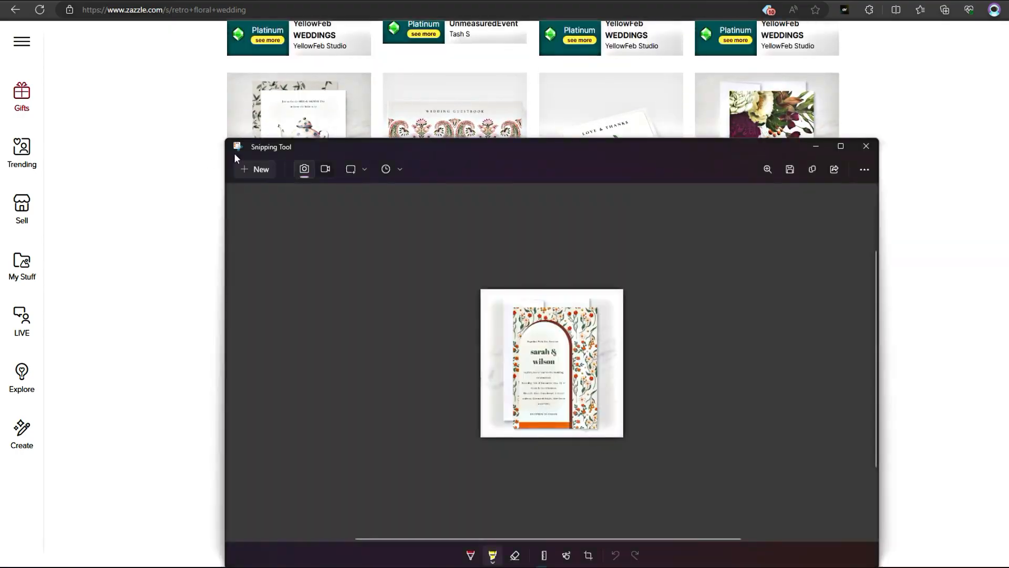
Take a Snipping Tool capture of the sarah & wilson arched floral invitation
{"action": "left_click", "coordinate": [866, 146]}
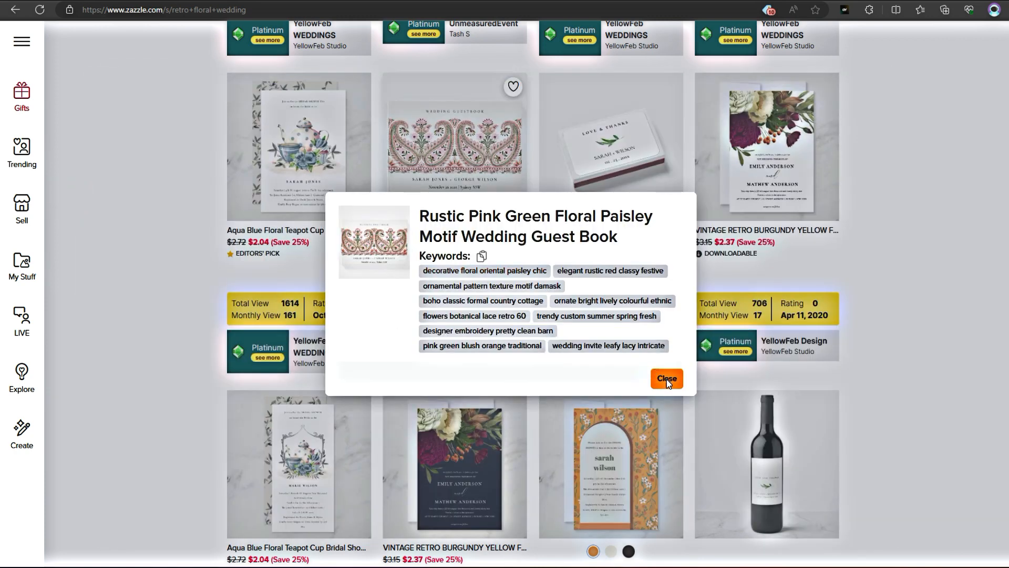
Close the keyword popup for the Rustic Pink Green Floral Paisley guest book
{"action": "left_click", "coordinate": [666, 379]}
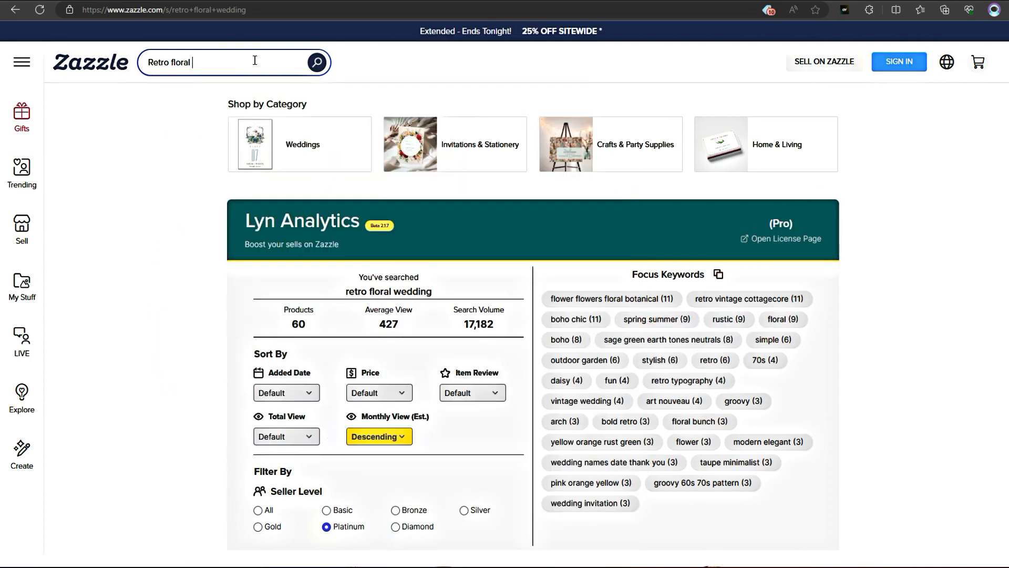
Enter 'Retro Wedding' in the Zazzle search with Monthly View descending and Platinum sellers kept
{"action": "type", "text": "Retro Wedding"}
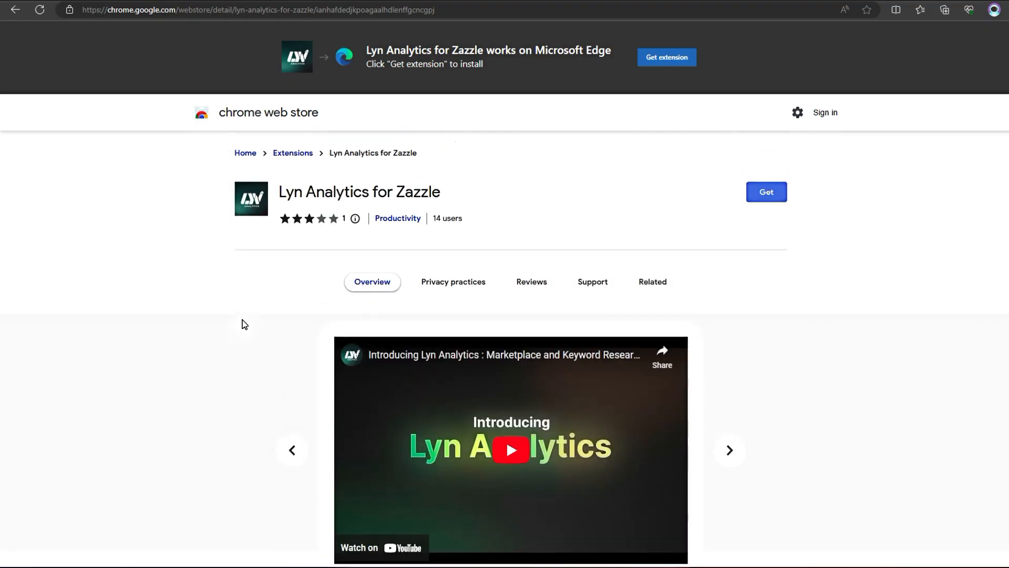
Scroll the Lyn Analytics store listing down to its intro video
{"action": "scroll", "scroll_direction": "down", "scroll_amount": 3}
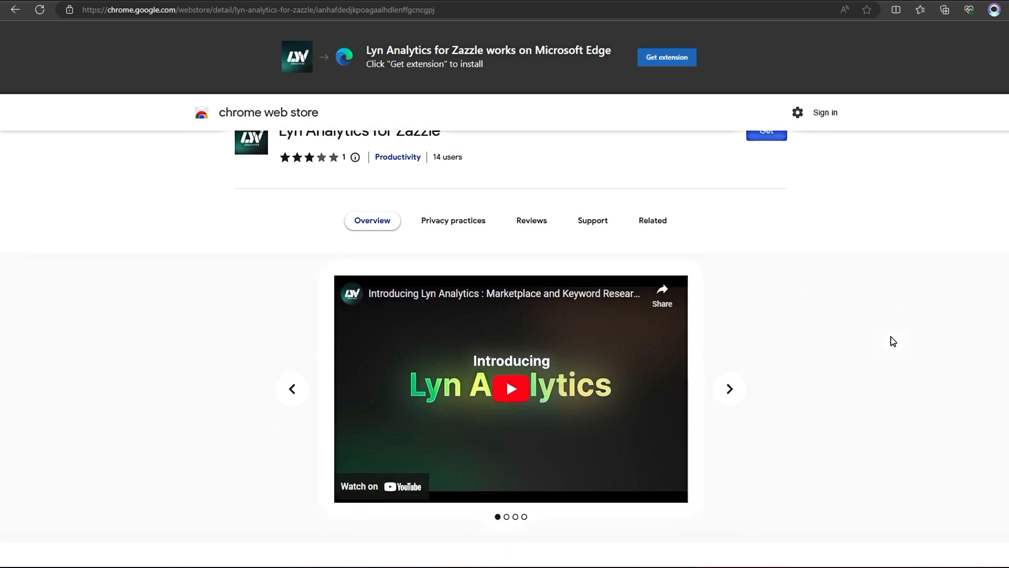